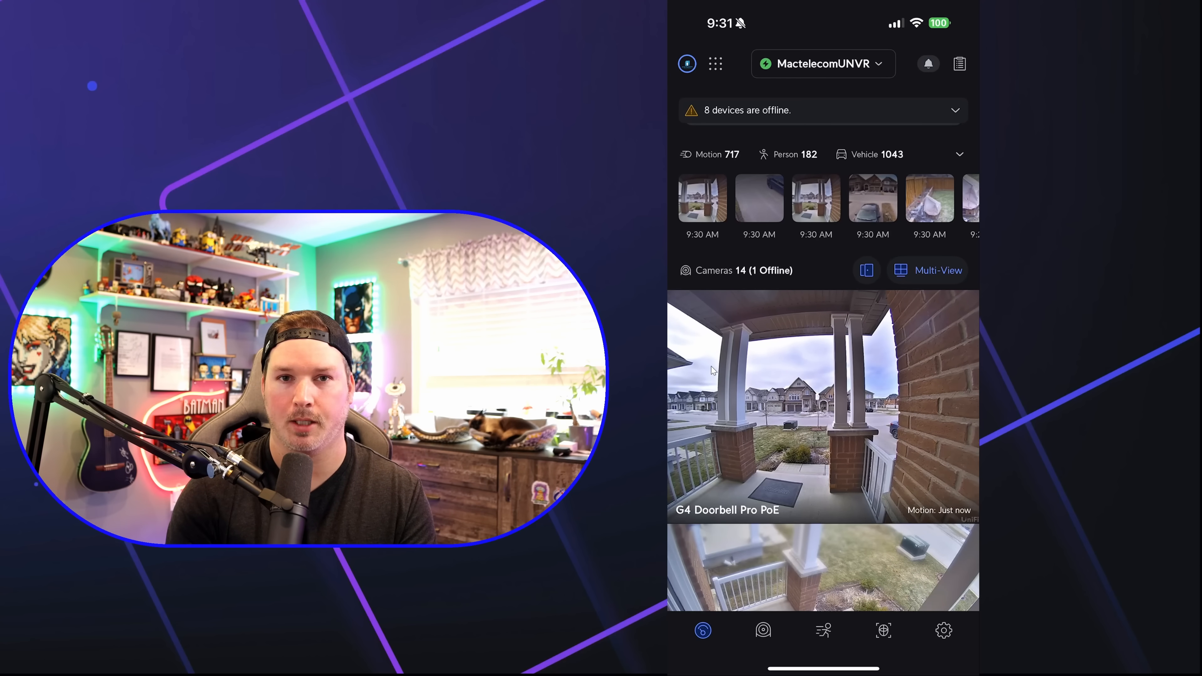
# - Scroll the G6 Instant's details panel down toward its recording settings
pyautogui.scroll(-3)
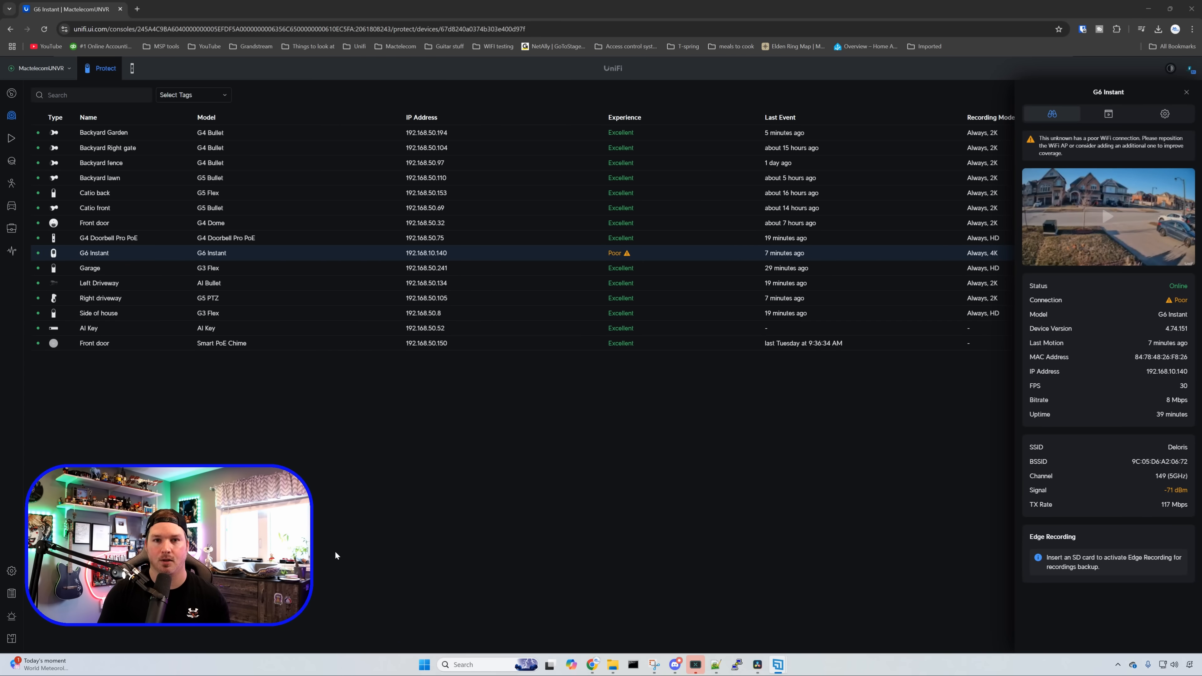
# - In Recording Settings, try Events Only mode, then return Recording Mode to Continuous
pyautogui.click(1107, 113)
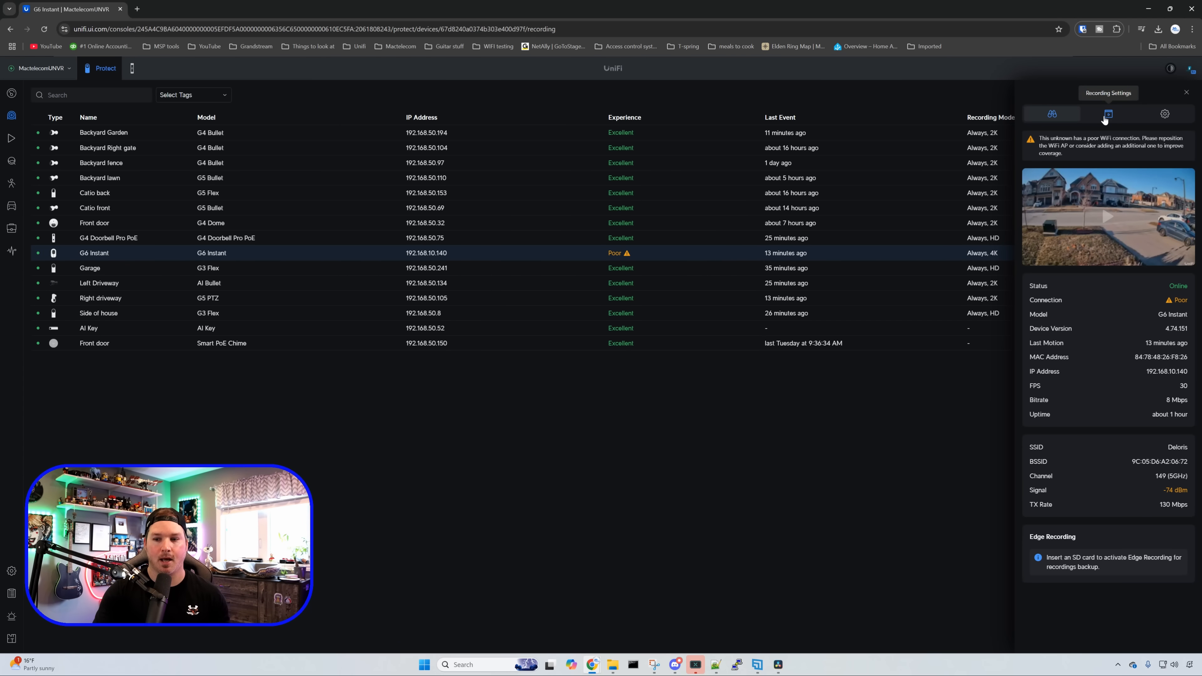
pyautogui.click(1107, 113)
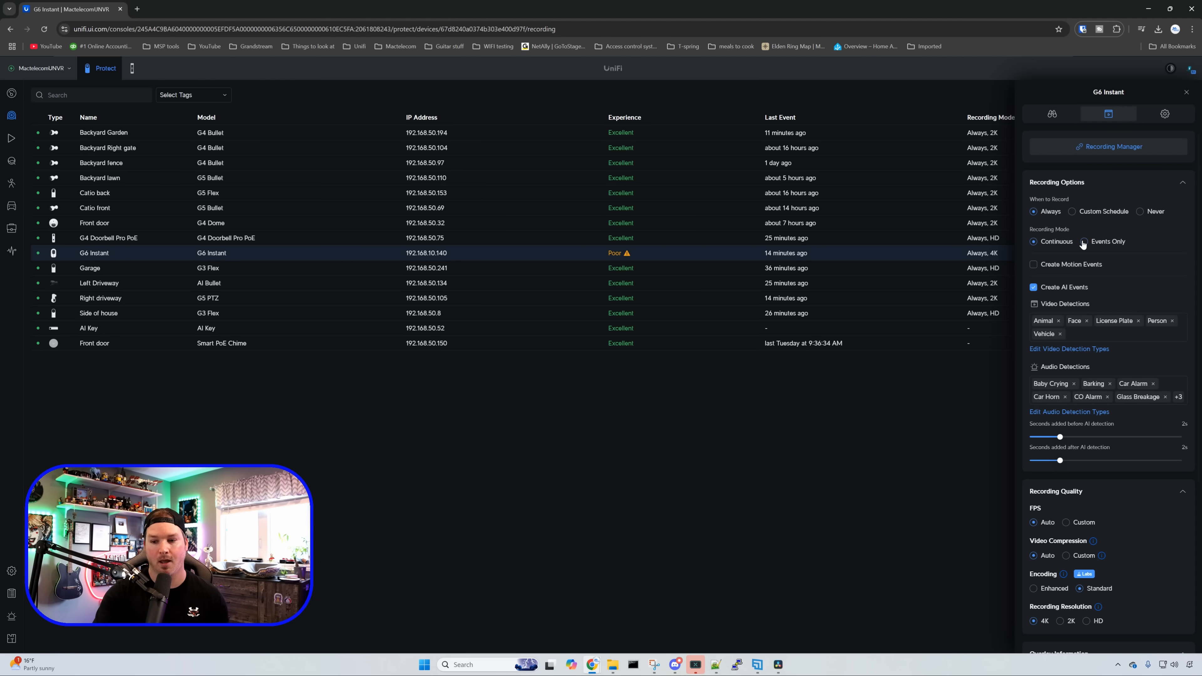
pyautogui.click(1087, 242)
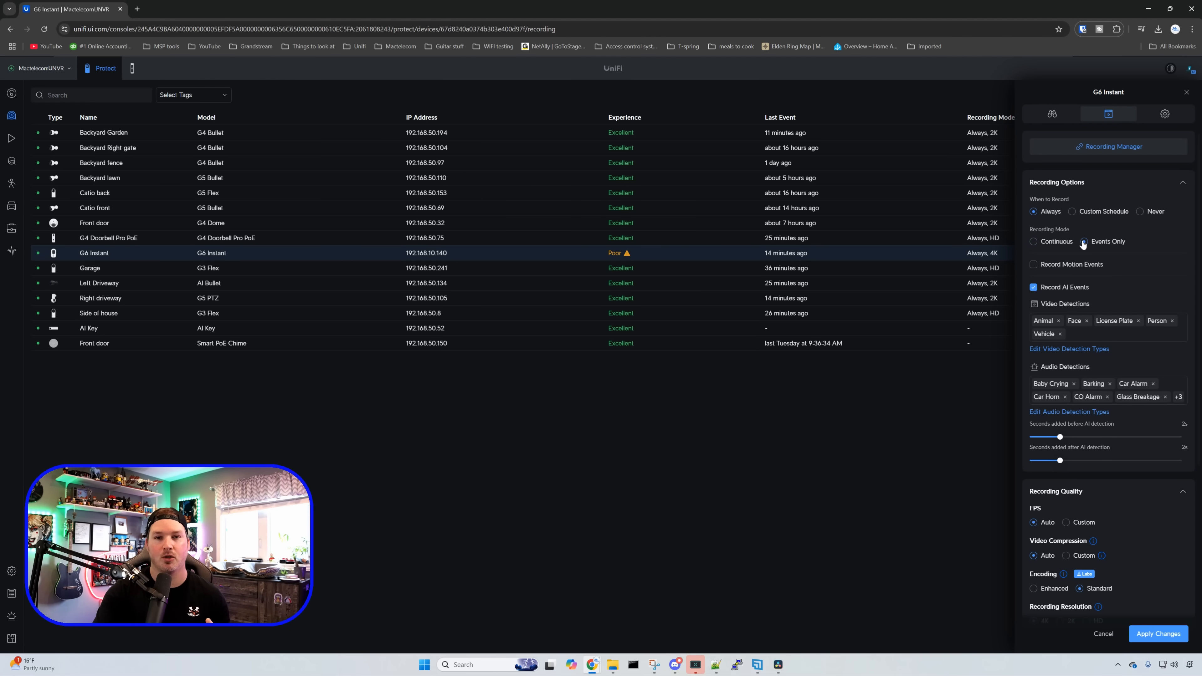
pyautogui.click(1092, 242)
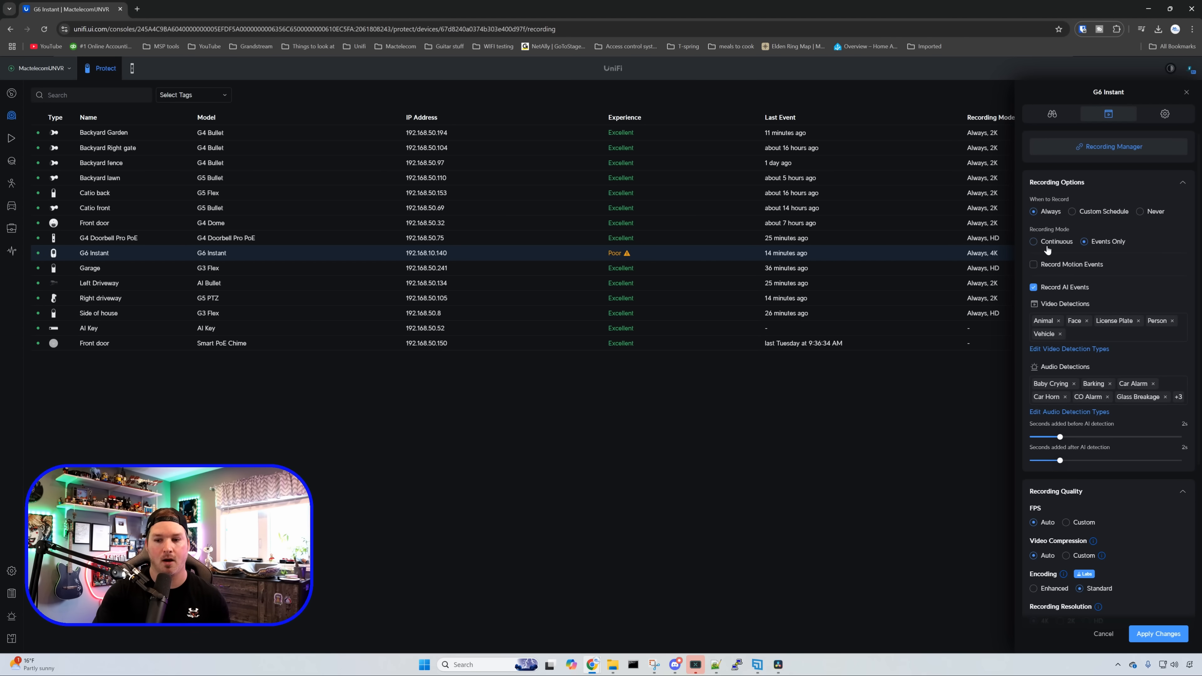
pyautogui.click(1035, 242)
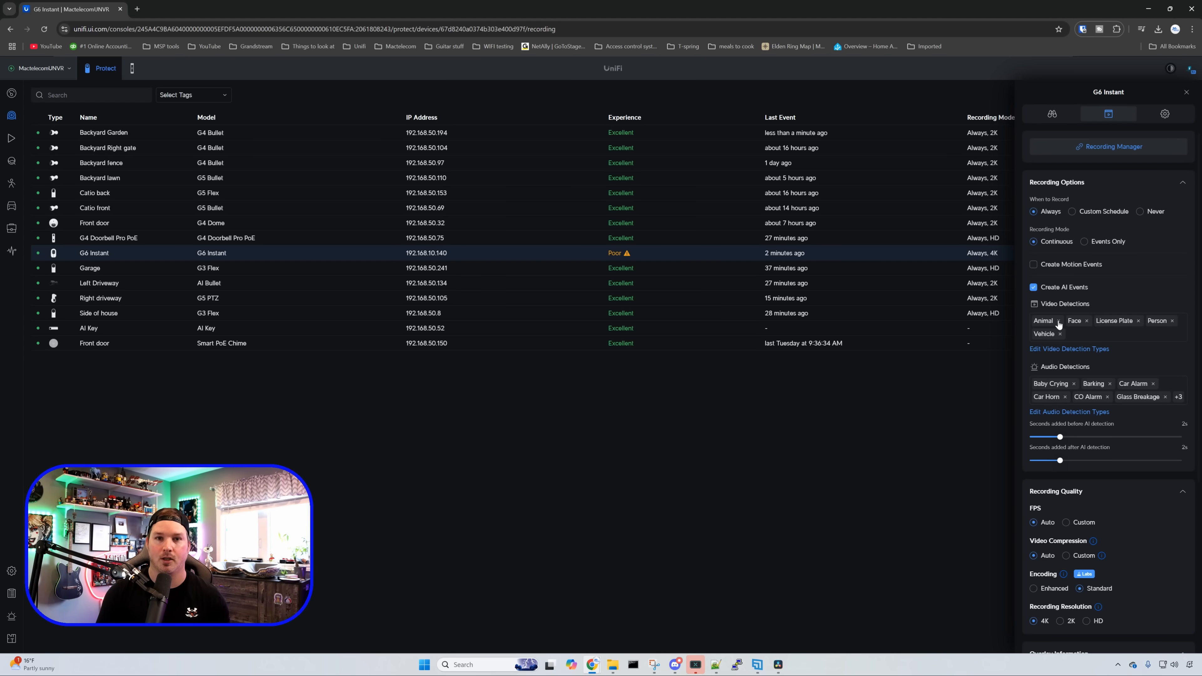
# - Scroll down the settings panel before enlarging the G6 Instant's live feed
pyautogui.scroll(-3)
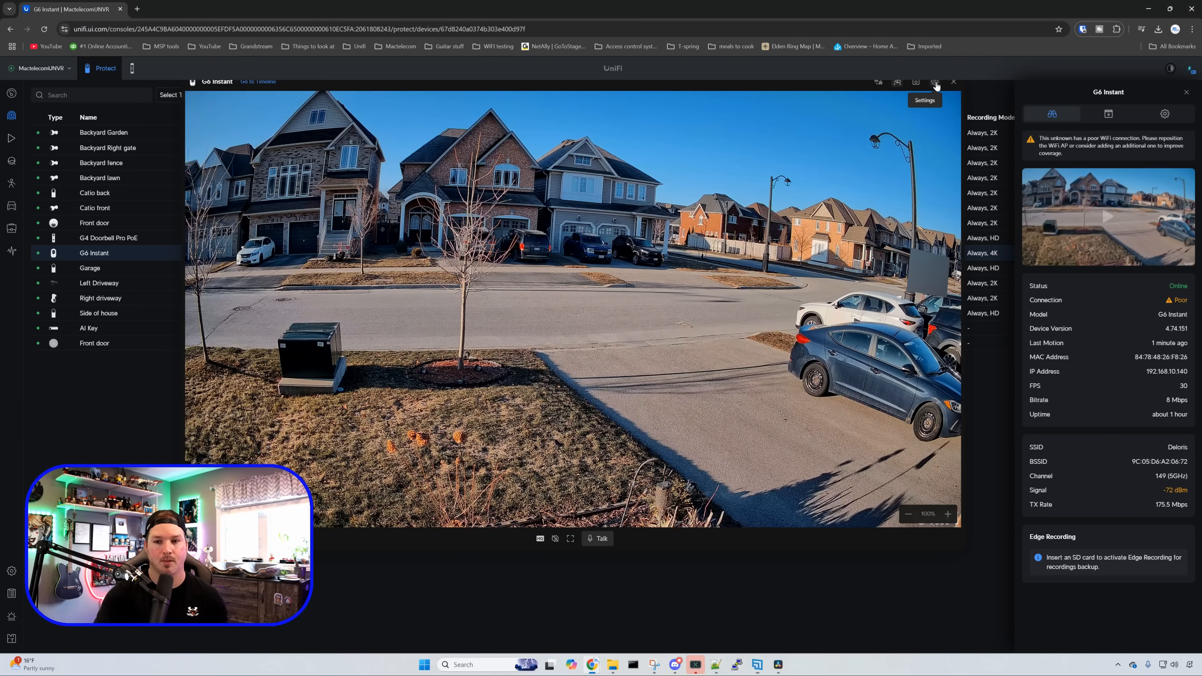
# - Enable the Time overlay on the G6 Instant feed and show its detected events history
pyautogui.click(934, 82)
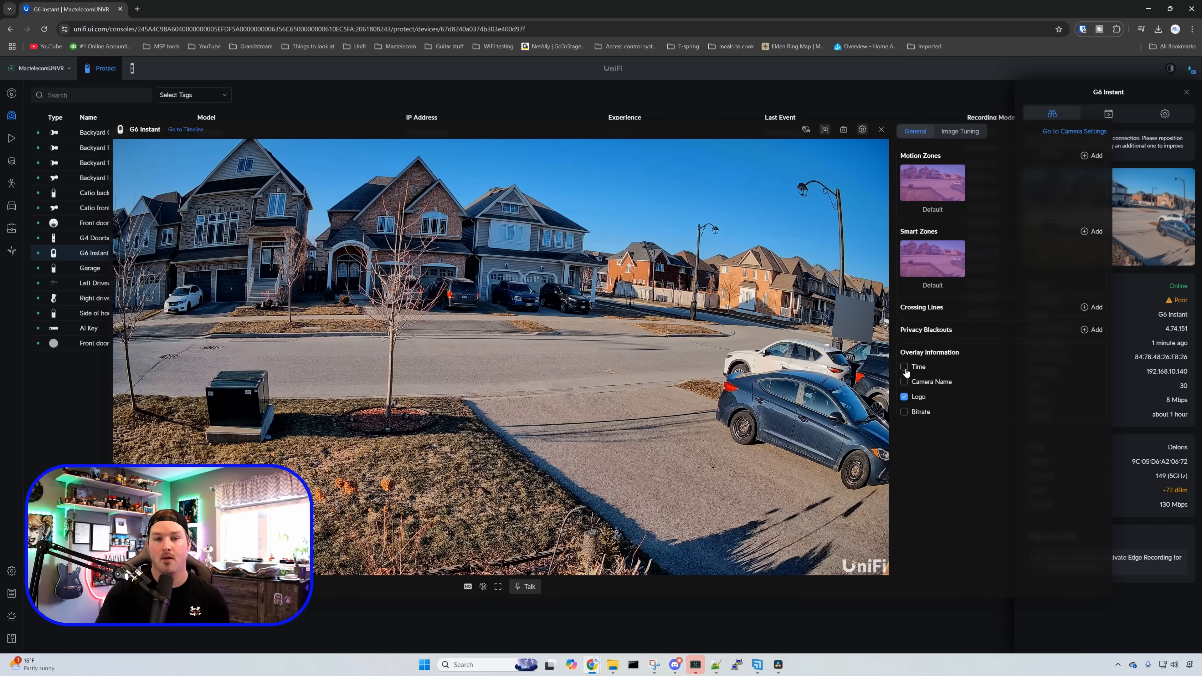
pyautogui.click(904, 366)
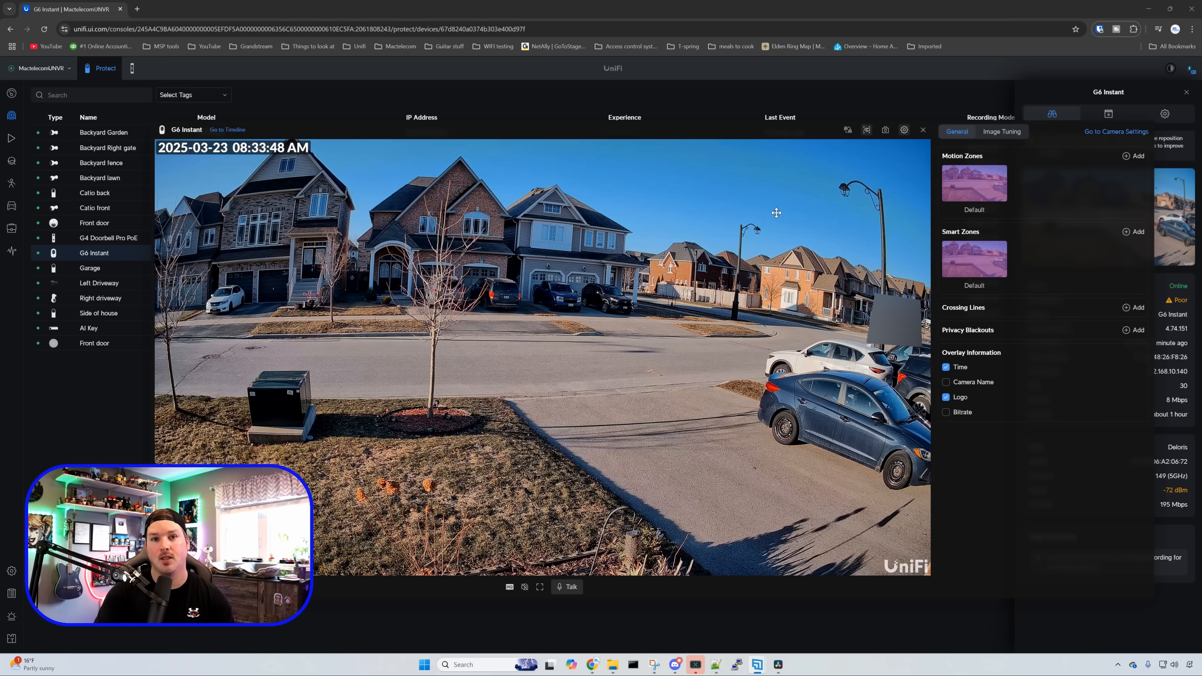
pyautogui.click(867, 129)
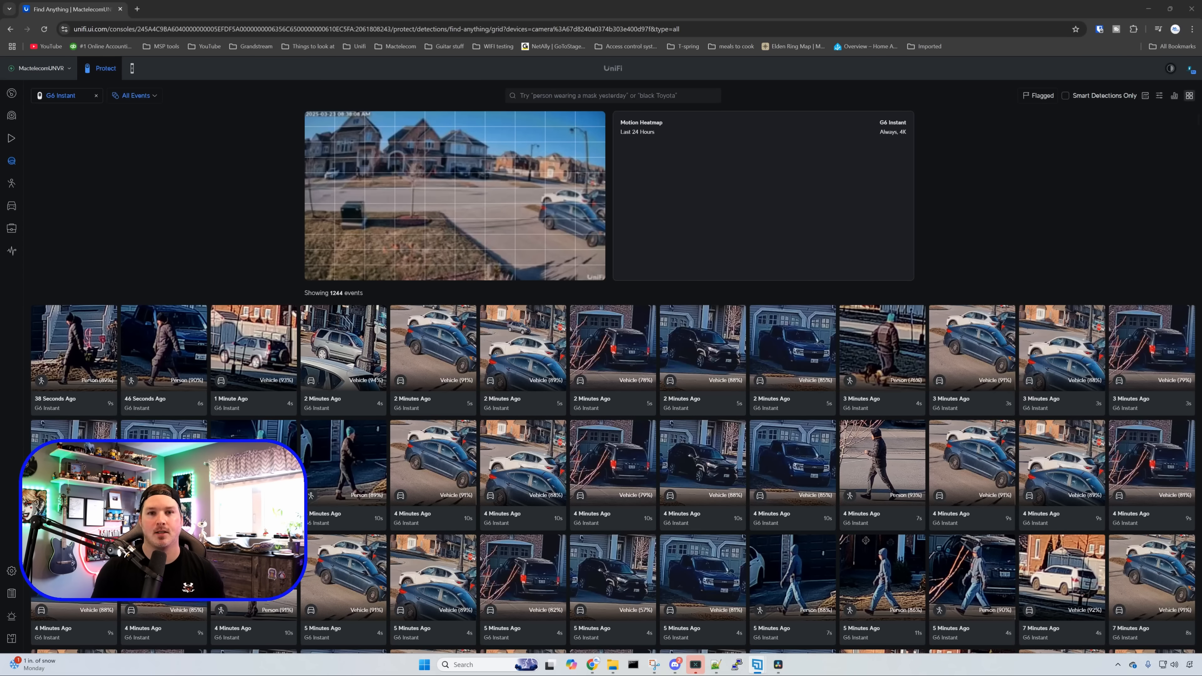
pyautogui.moveTo(161, 96)
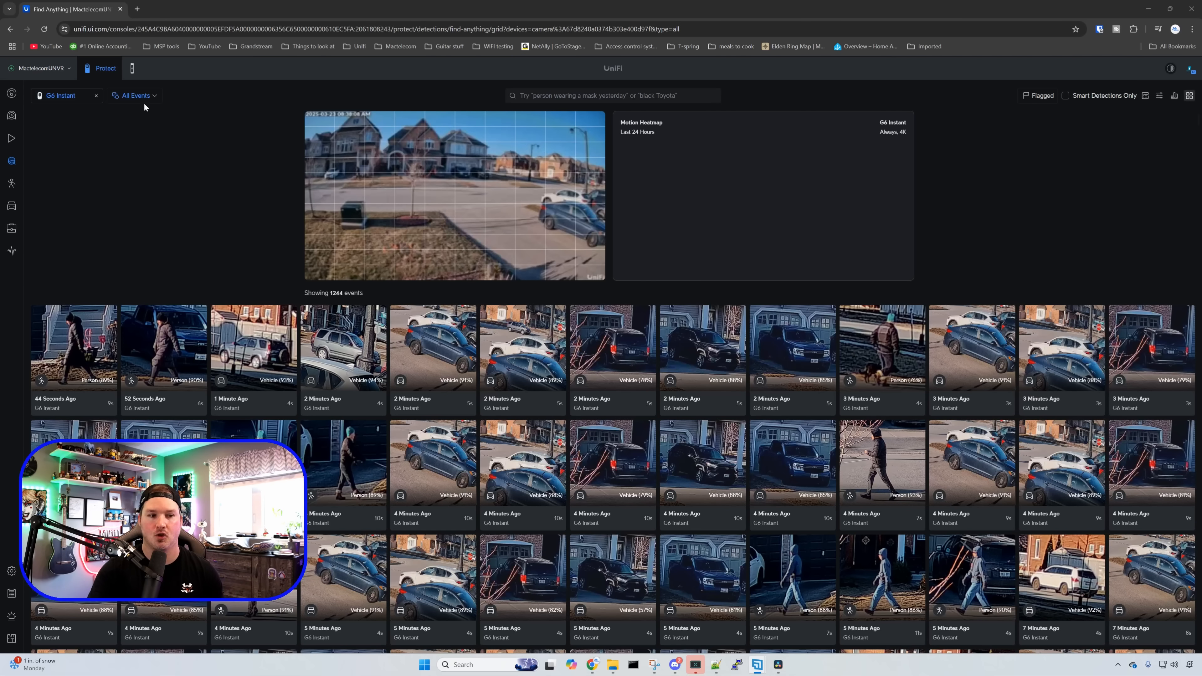
# - Filter the event grid to Person events with Face Detected only
pyautogui.click(134, 95)
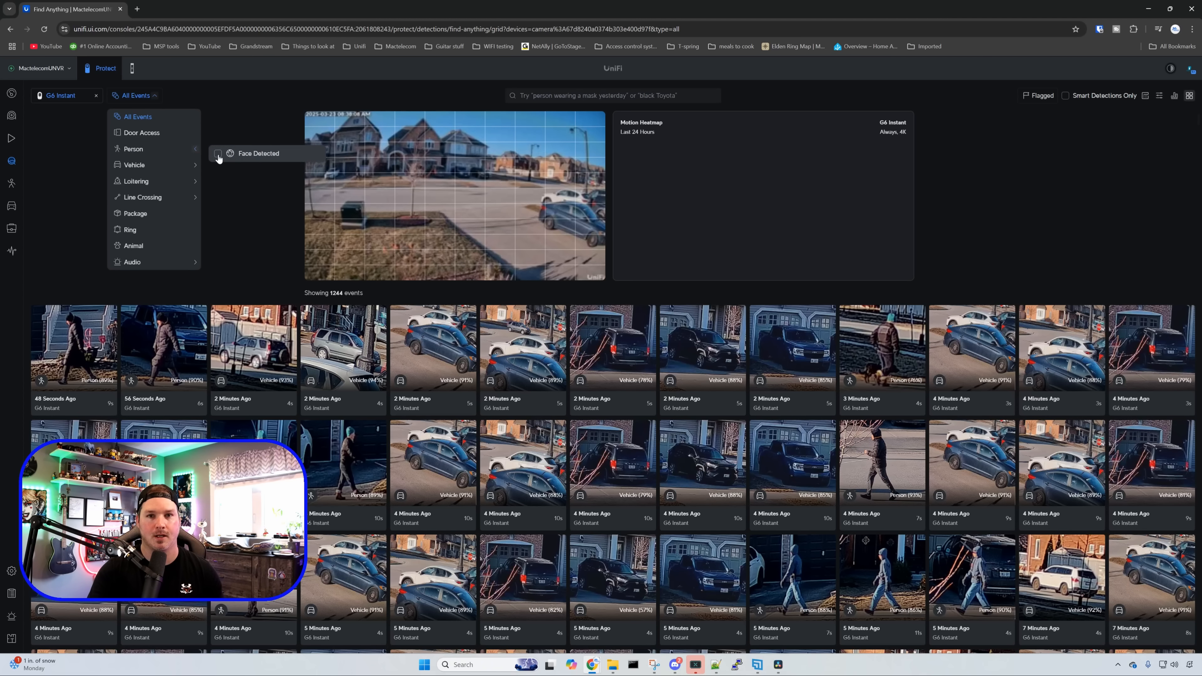
pyautogui.click(259, 153)
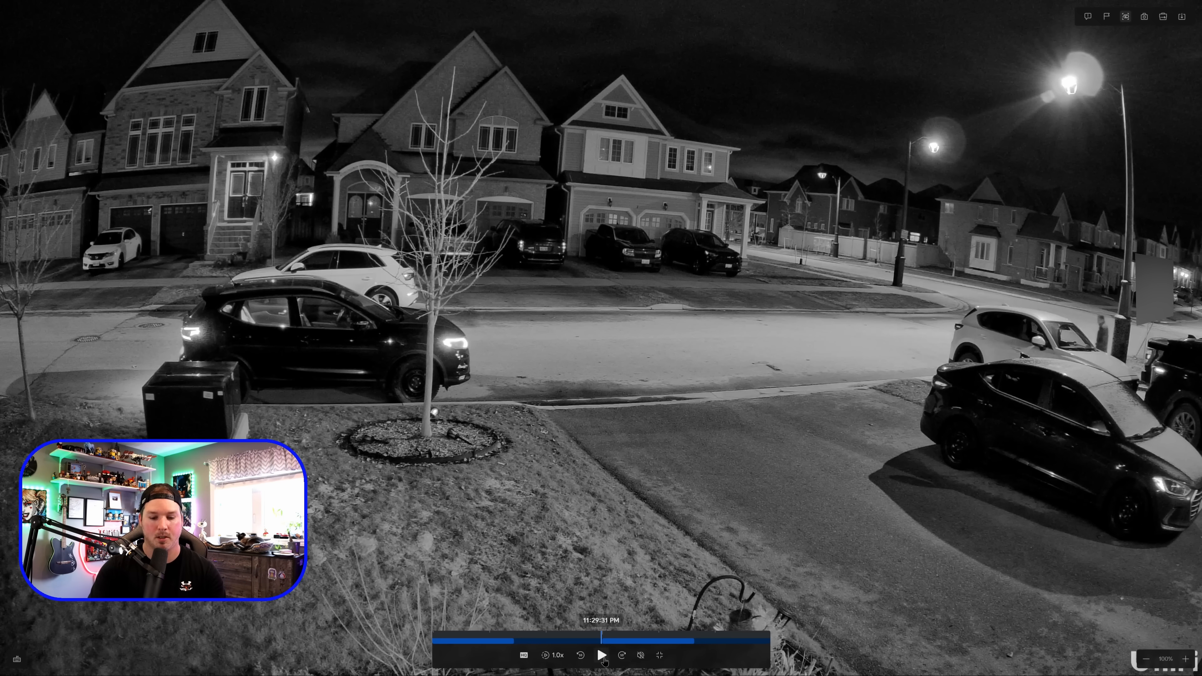
# - Play the G6 Instant's black-and-white night recording from 11:29 PM
pyautogui.click(601, 655)
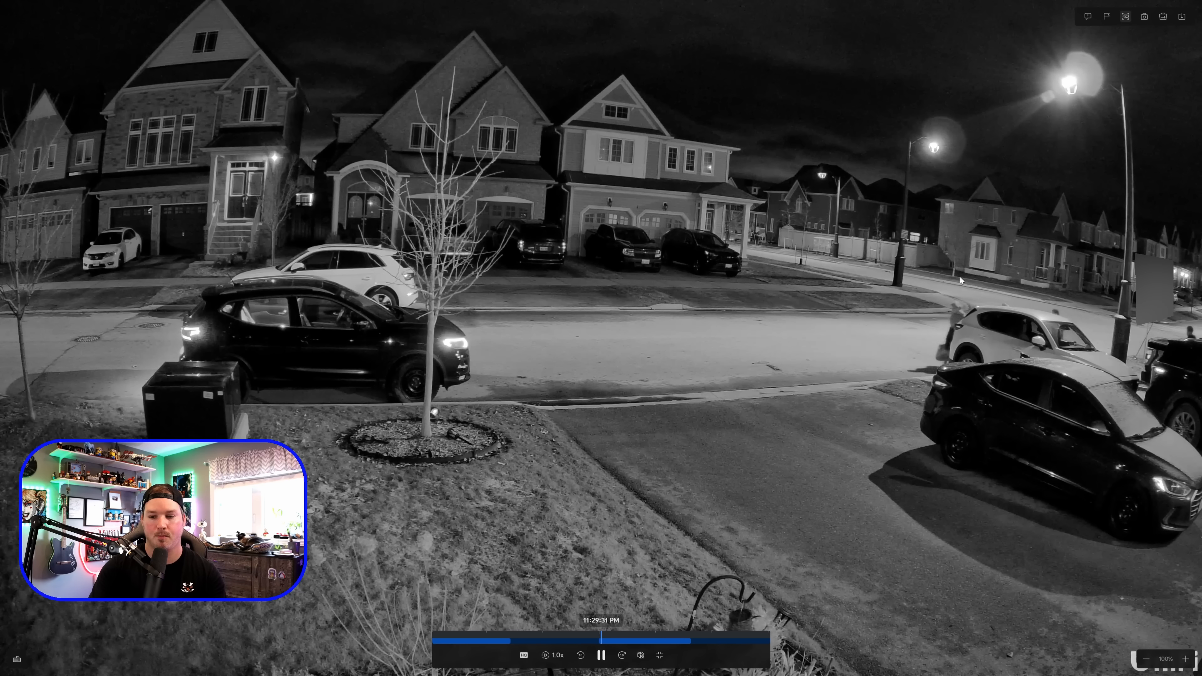